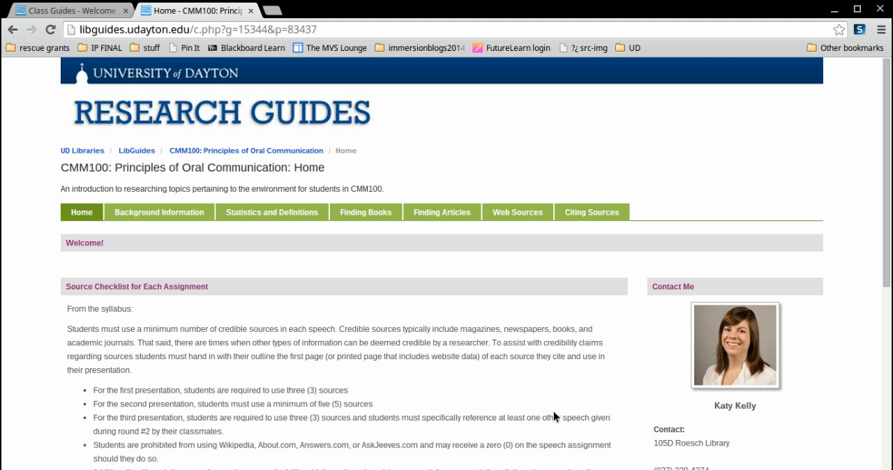
{"action": "mouse_move", "coordinate": [272, 212]}
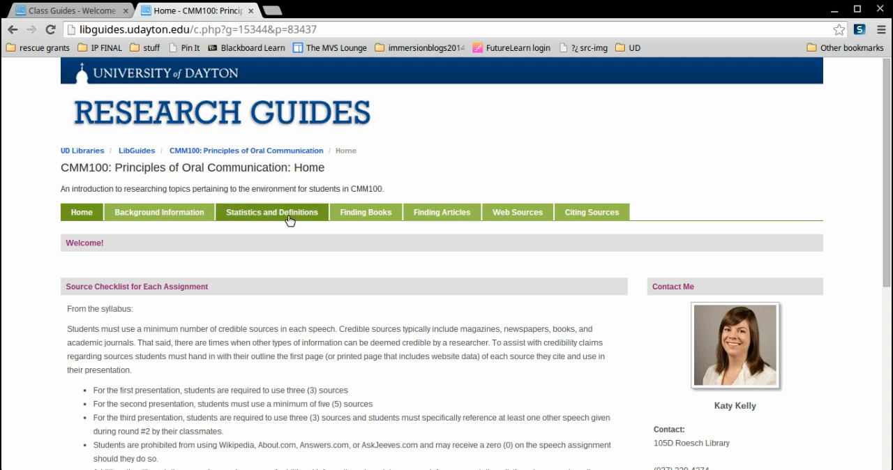
Reach Statista from the guide's Statistics and Definitions resources and search 'climate change'
{"action": "left_click", "coordinate": [271, 212]}
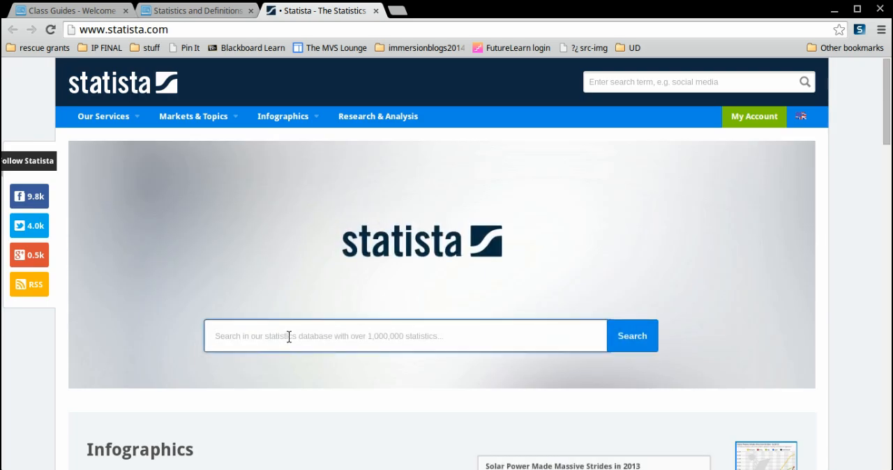
{"action": "type", "text": "climate c"}
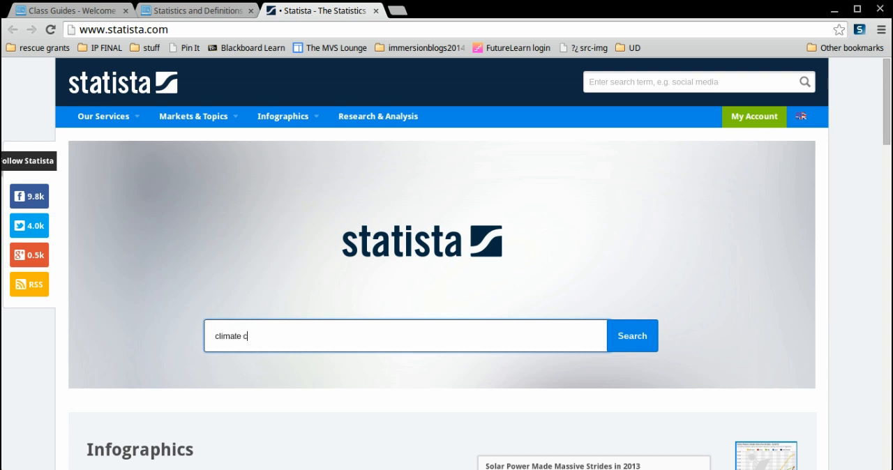
{"action": "type", "text": "hange"}
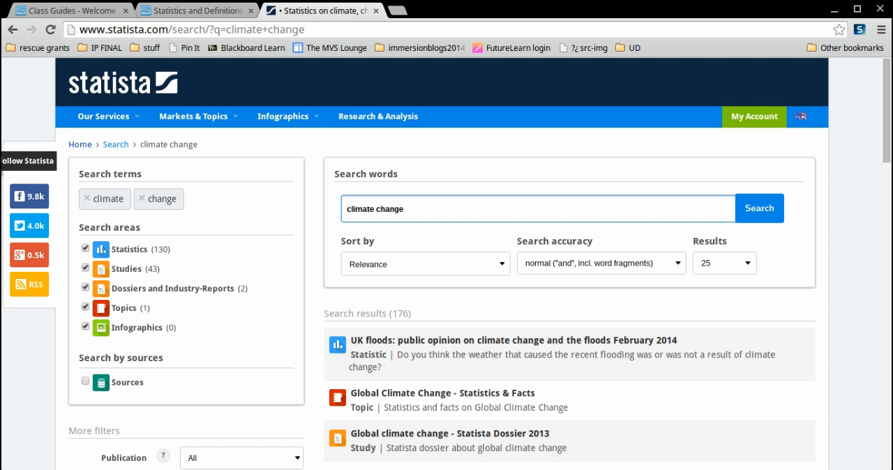
Browse the 176 results and open 'Pressure of climate change issue millennials in 2013'
{"action": "scroll", "scroll_direction": "down", "scroll_amount": 3}
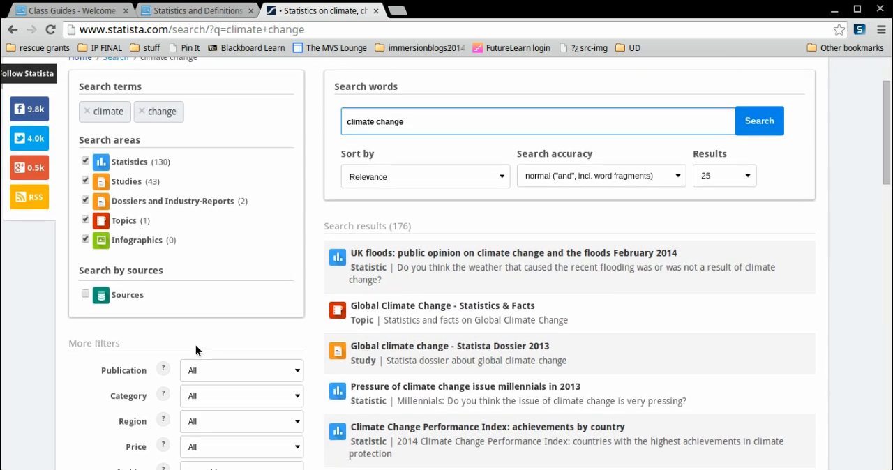
{"action": "scroll", "scroll_direction": "up", "scroll_amount": 3}
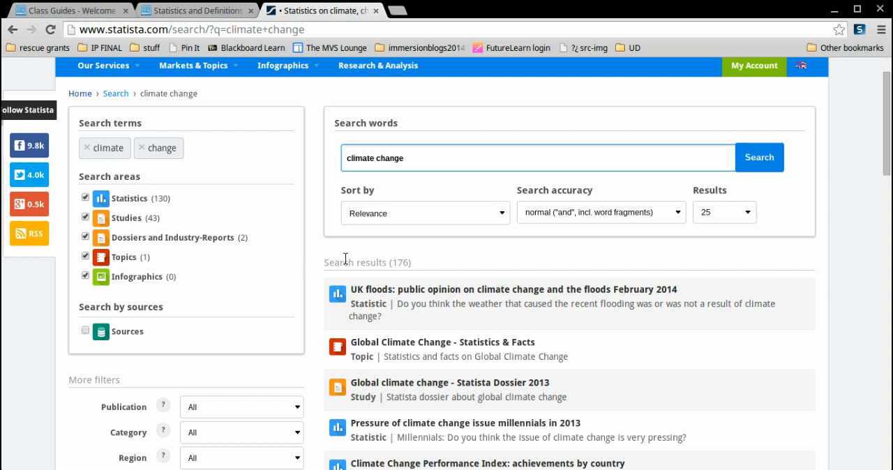
{"action": "mouse_move", "coordinate": [427, 212]}
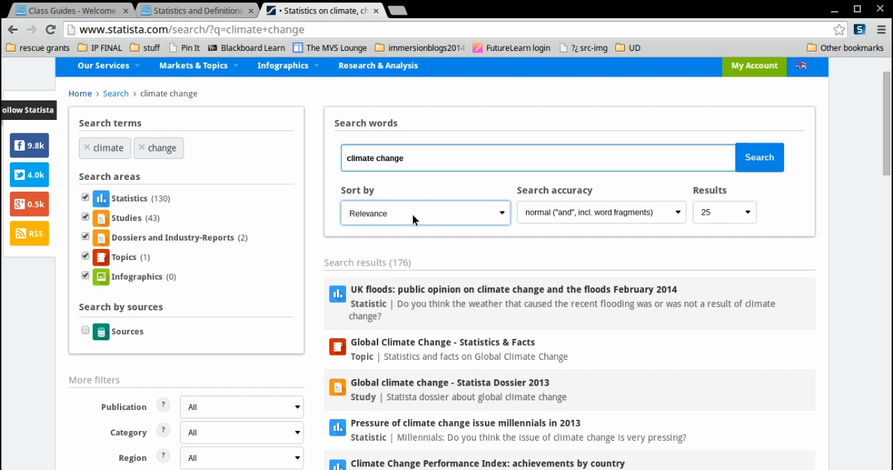
{"action": "scroll", "scroll_direction": "down", "scroll_amount": 3}
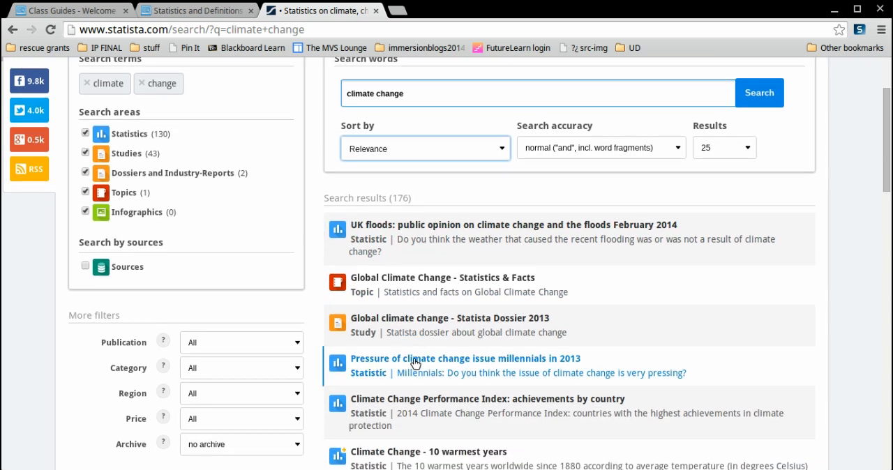
{"action": "left_click", "coordinate": [465, 357]}
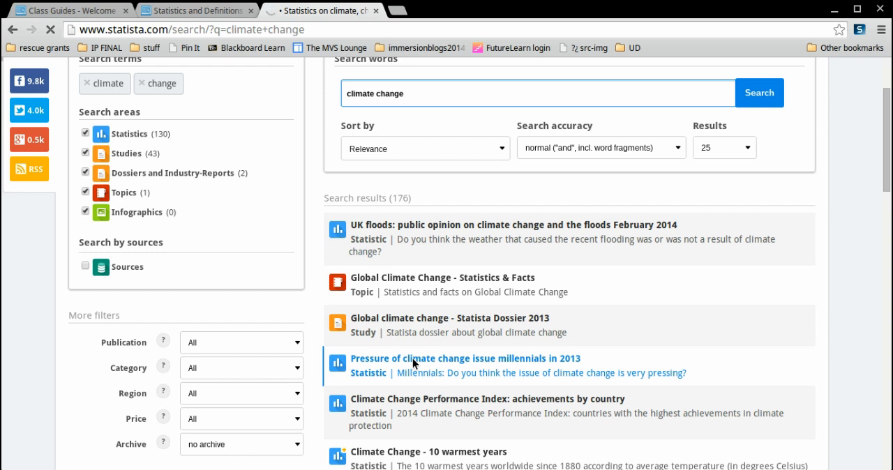
Load the statistic page showing the regional bar chart of millennials finding climate change pressing
{"action": "left_click", "coordinate": [464, 358]}
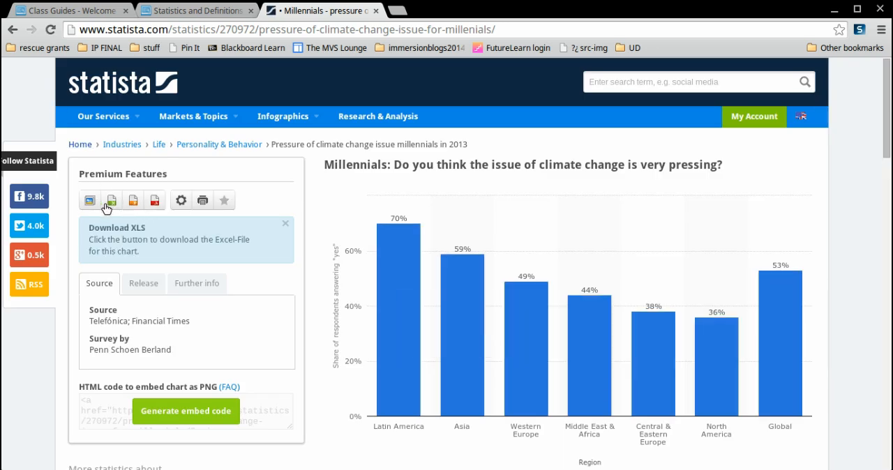
{"action": "mouse_move", "coordinate": [154, 200]}
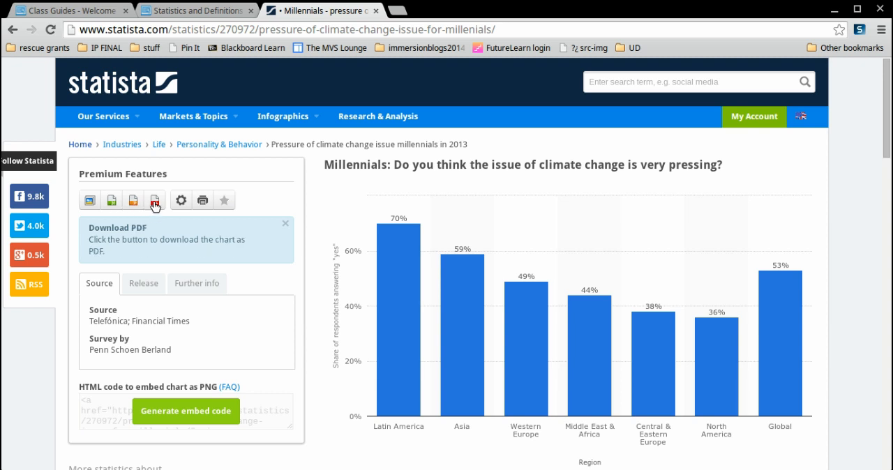
{"action": "mouse_move", "coordinate": [298, 230]}
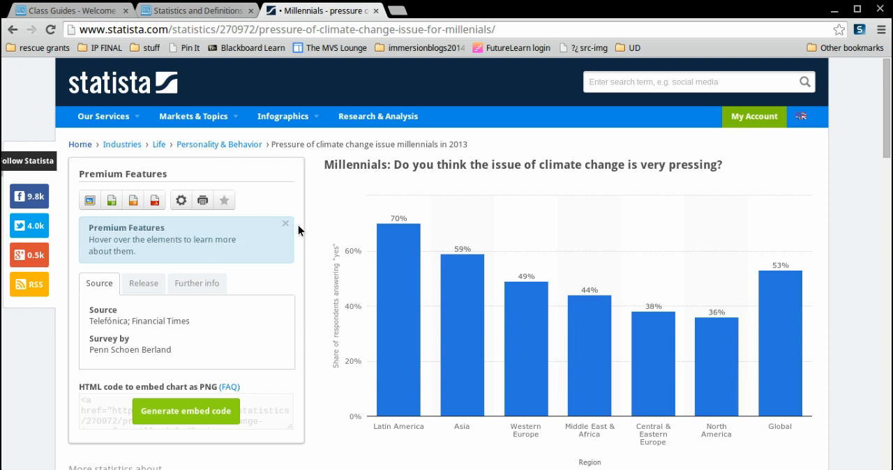
{"action": "scroll", "scroll_direction": "down", "scroll_amount": 3}
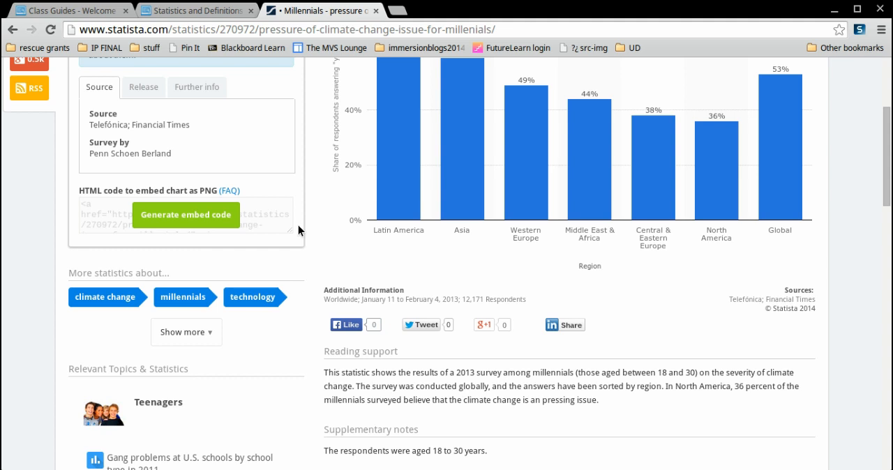
{"action": "scroll", "scroll_direction": "down", "scroll_amount": 3}
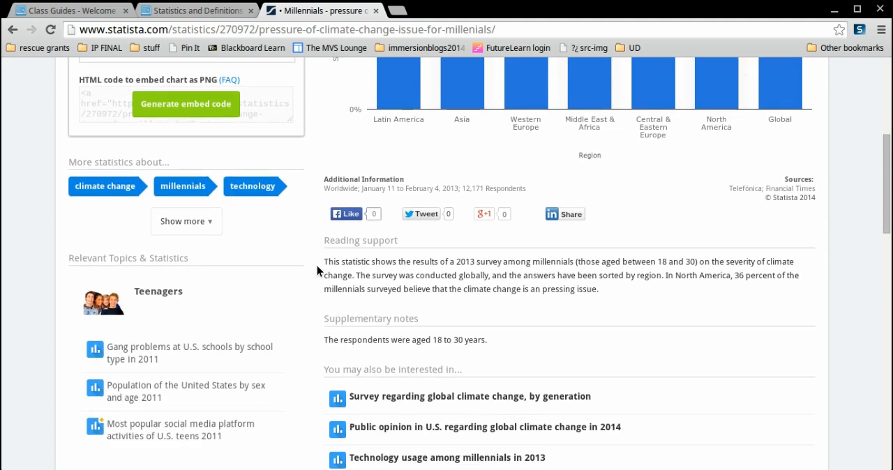
{"action": "scroll", "scroll_direction": "down", "scroll_amount": 3}
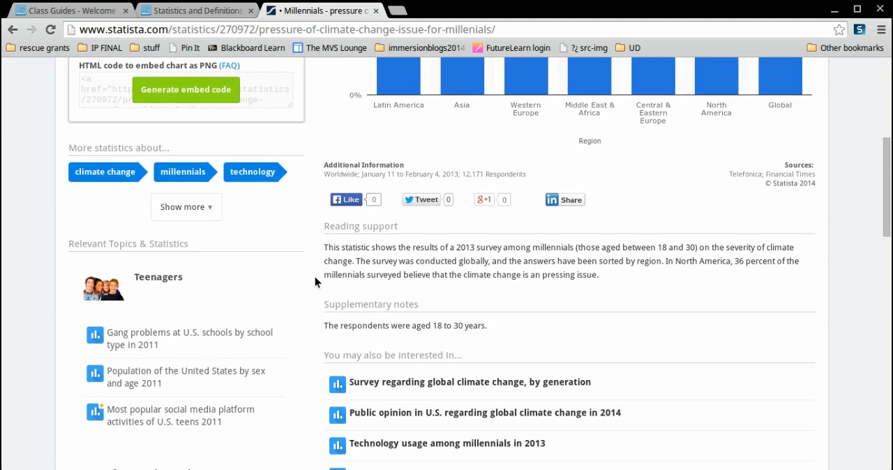
{"action": "scroll", "scroll_direction": "down", "scroll_amount": 3}
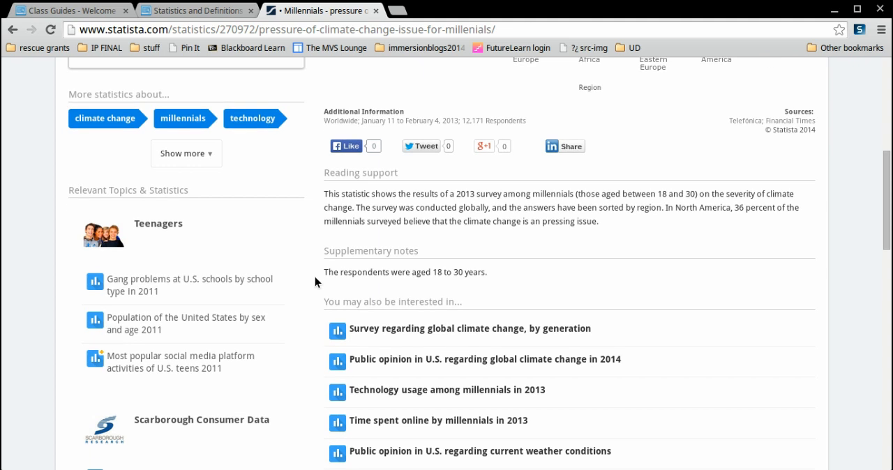